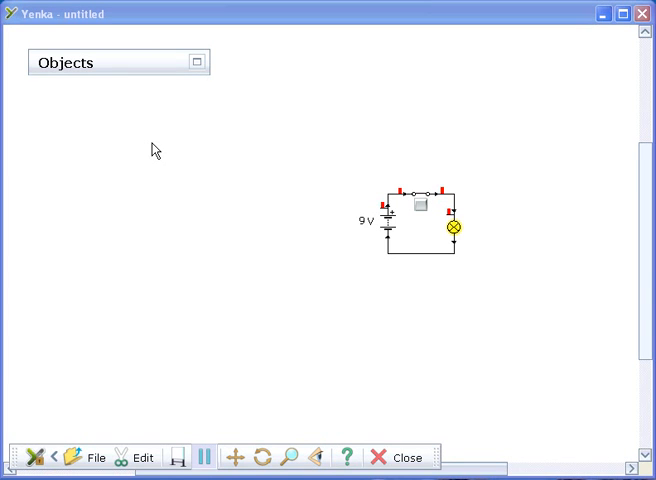
{"action": "mouse_move", "coordinate": [268, 210]}
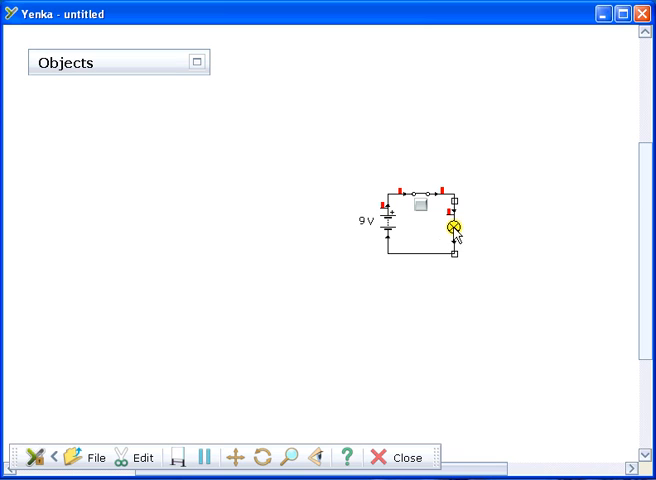
Step: Move the bulb down-right and the 9 V battery left, widening the circuit loop
{"action": "left_click_drag", "start_coordinate": [450, 230], "coordinate": [520, 260]}
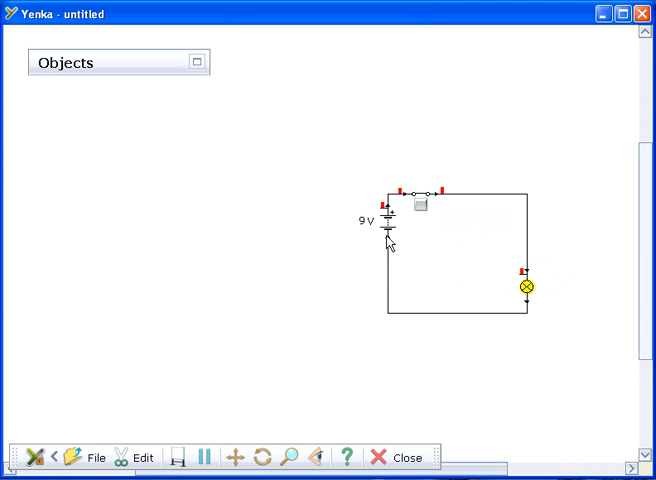
{"action": "left_click", "coordinate": [388, 224]}
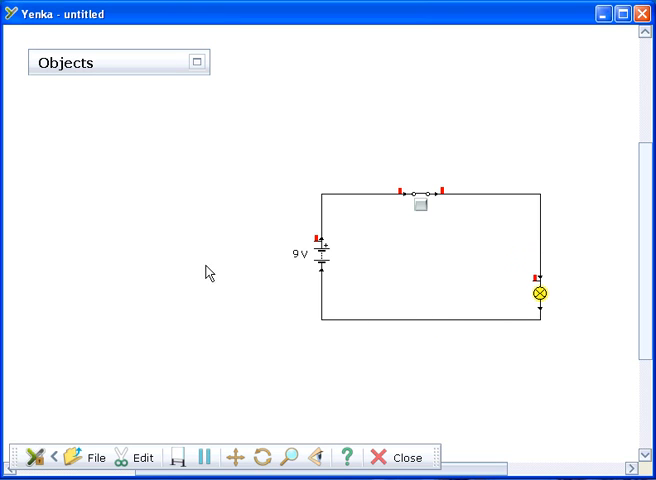
{"action": "mouse_move", "coordinate": [204, 270]}
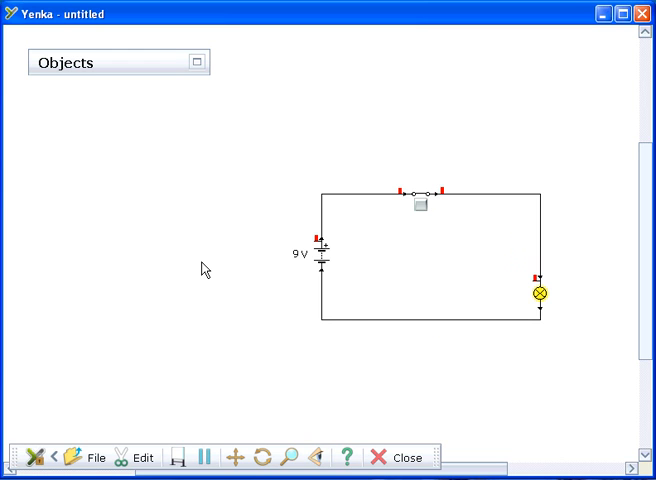
{"action": "mouse_move", "coordinate": [372, 330]}
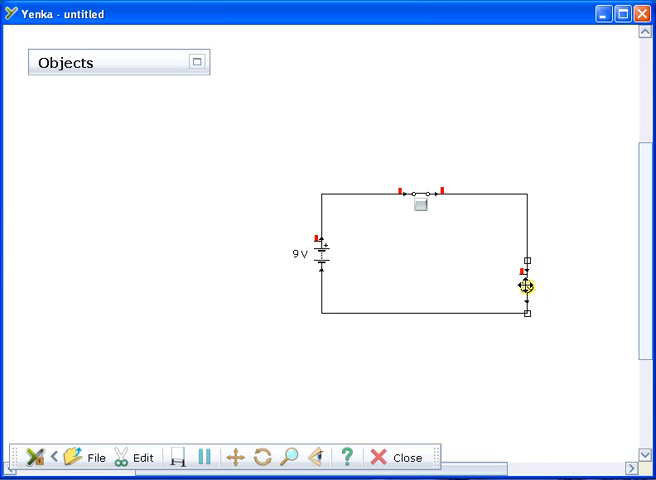
Step: Pull the bulb up and left beside the battery and switch, wires rerouting
{"action": "left_click_drag", "start_coordinate": [528, 288], "coordinate": [372, 232]}
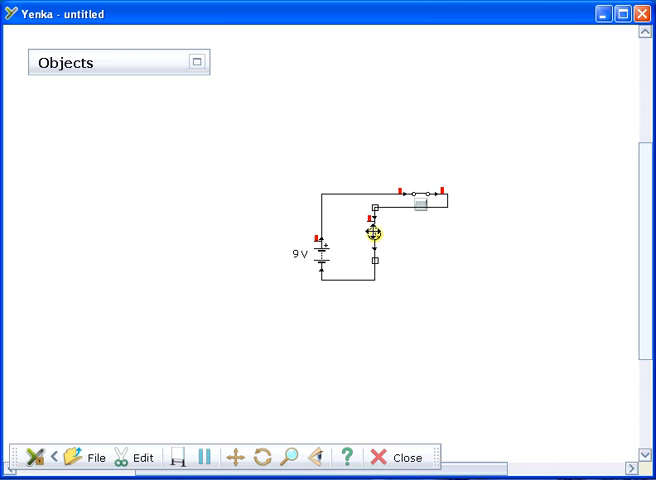